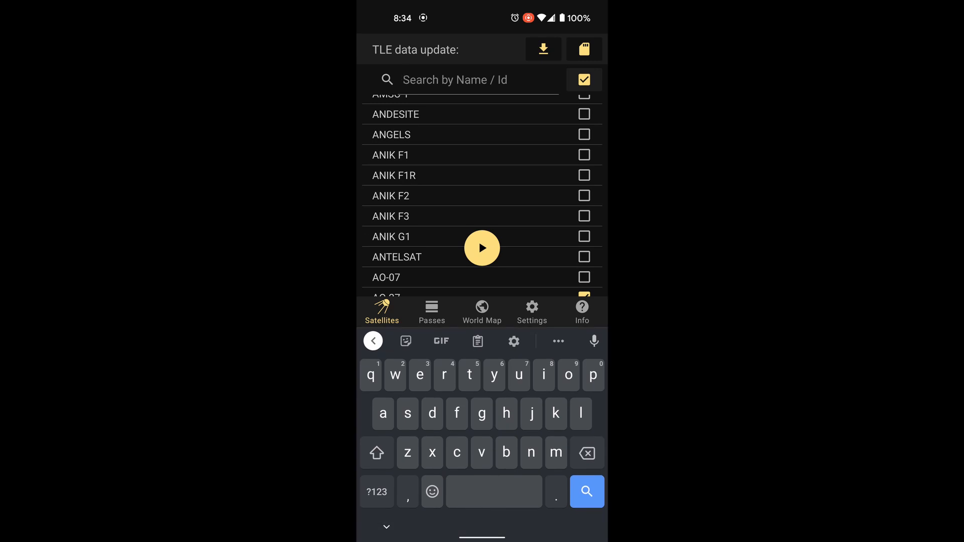
- Filter satellites by 'ao' and calculate upcoming passes for AO-92, AO-91, ISS and SO-50
type("ao")
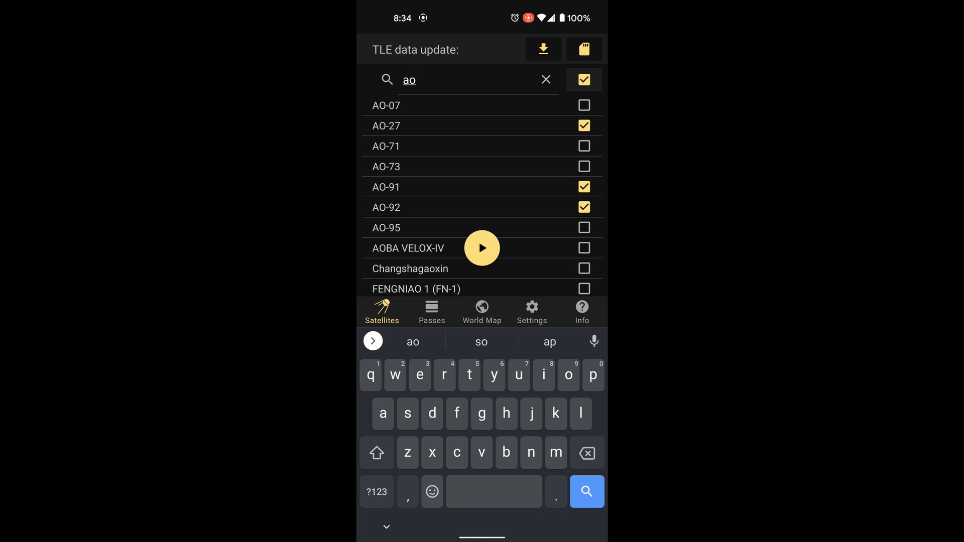
scroll("down", 3)
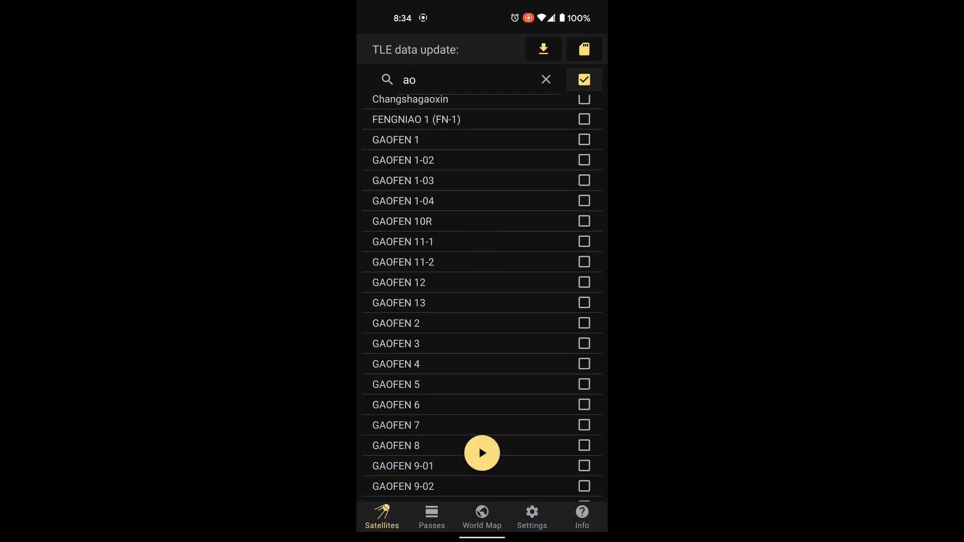
left_click(431, 517)
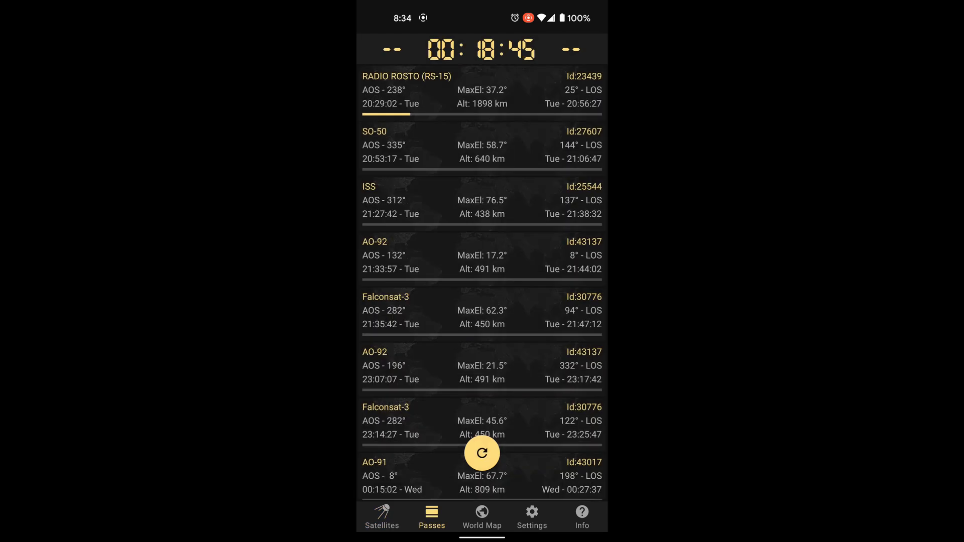
- Leave Look4Sat's Passes tab for Heavens-Above's Tuesday radio satellite passes list
left_click(481, 453)
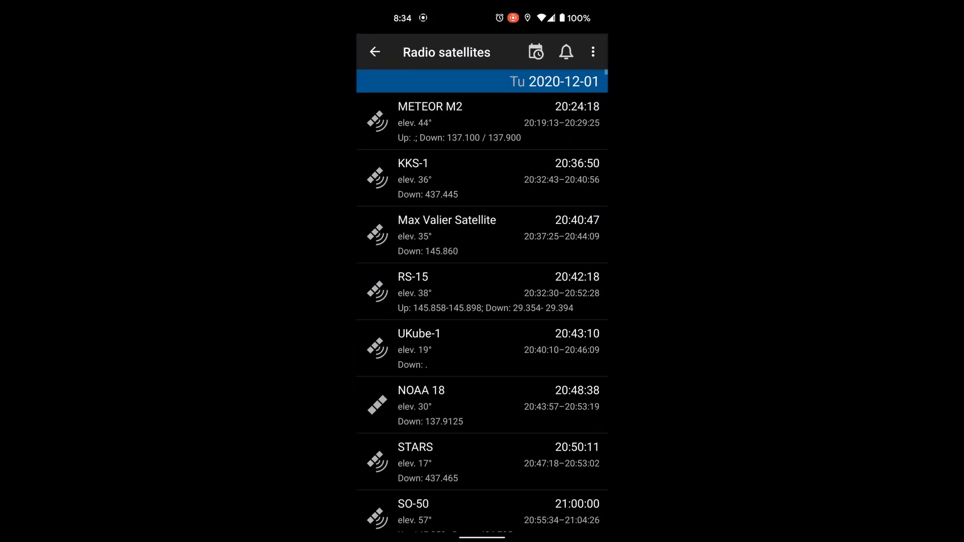
- From the main menu, reach Radio satellites and show METEOR M2's sky chart pass (max 44° at 20:24:18)
left_click(375, 52)
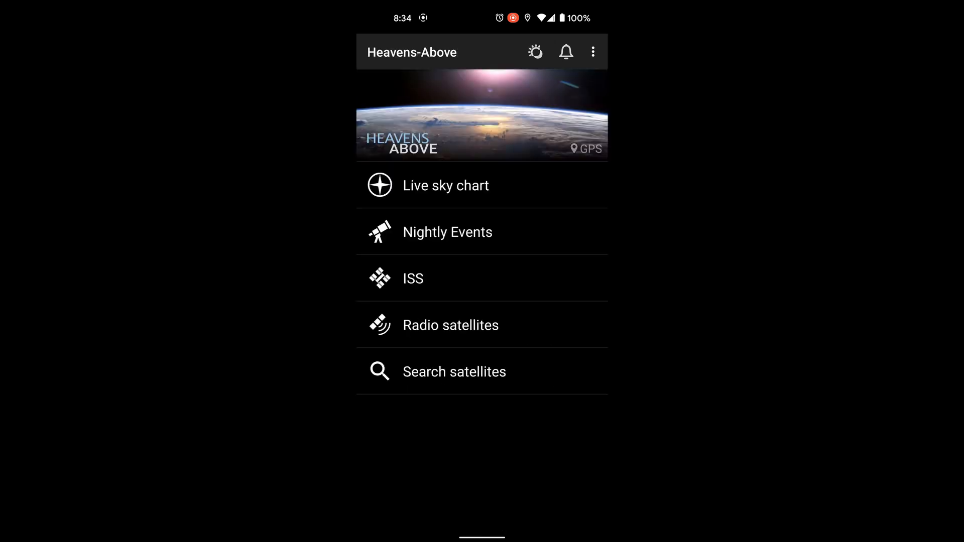
left_click(451, 325)
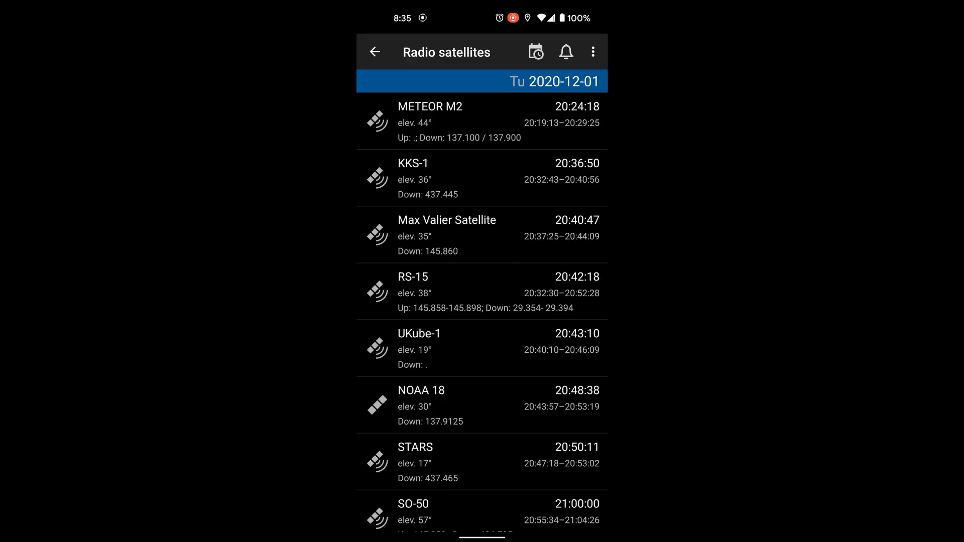
left_click(430, 121)
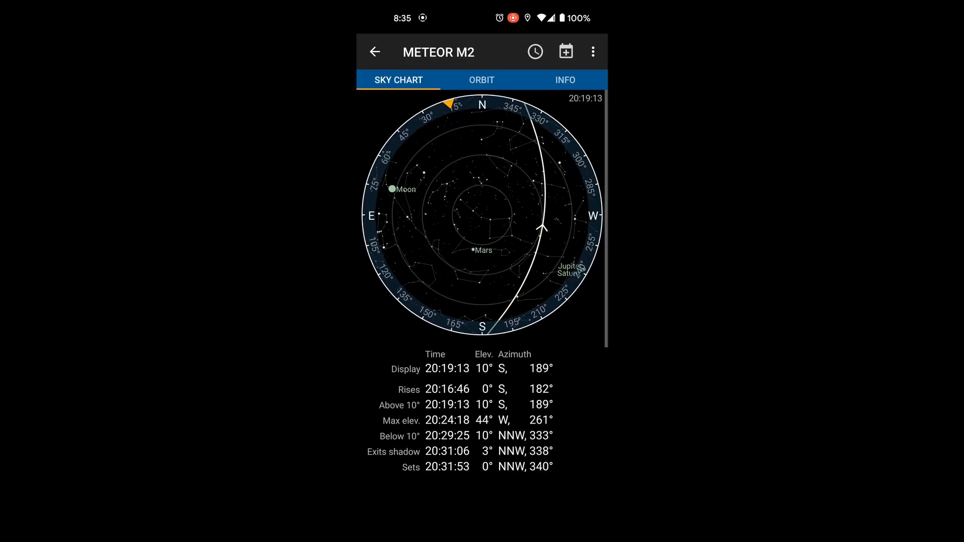
- View METEOR M2's info (137.100/137.900 MHz downlink, 2014 launch), then return to the radio satellites list
left_click(563, 80)
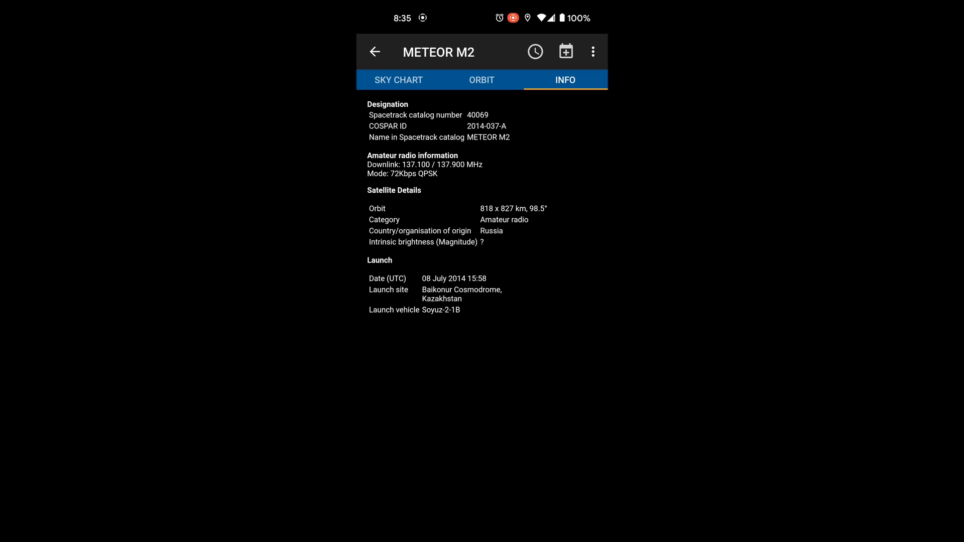
left_click(398, 79)
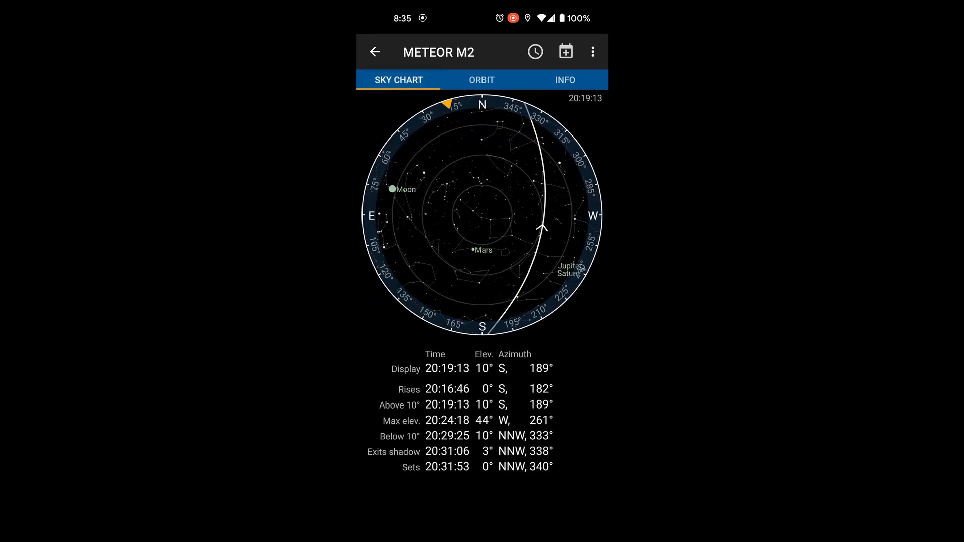
left_click(374, 52)
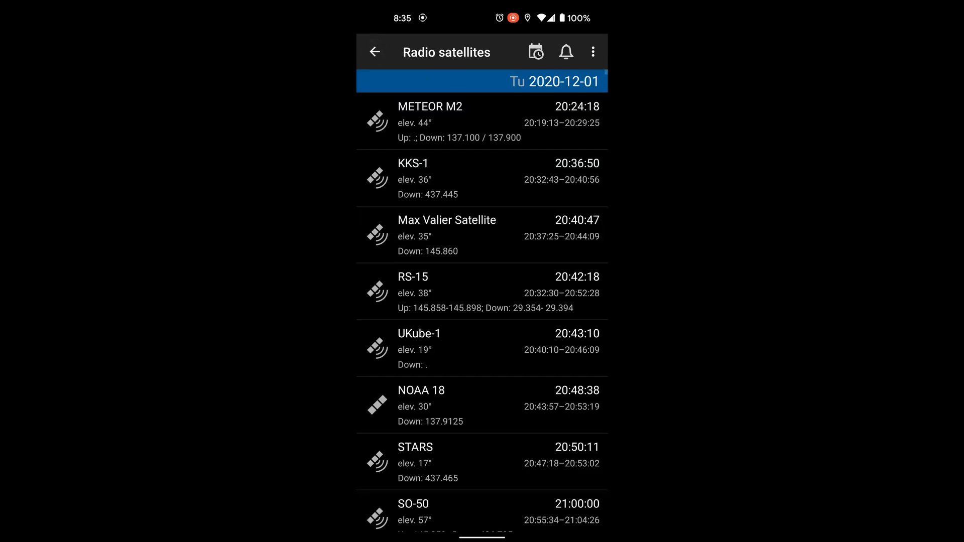